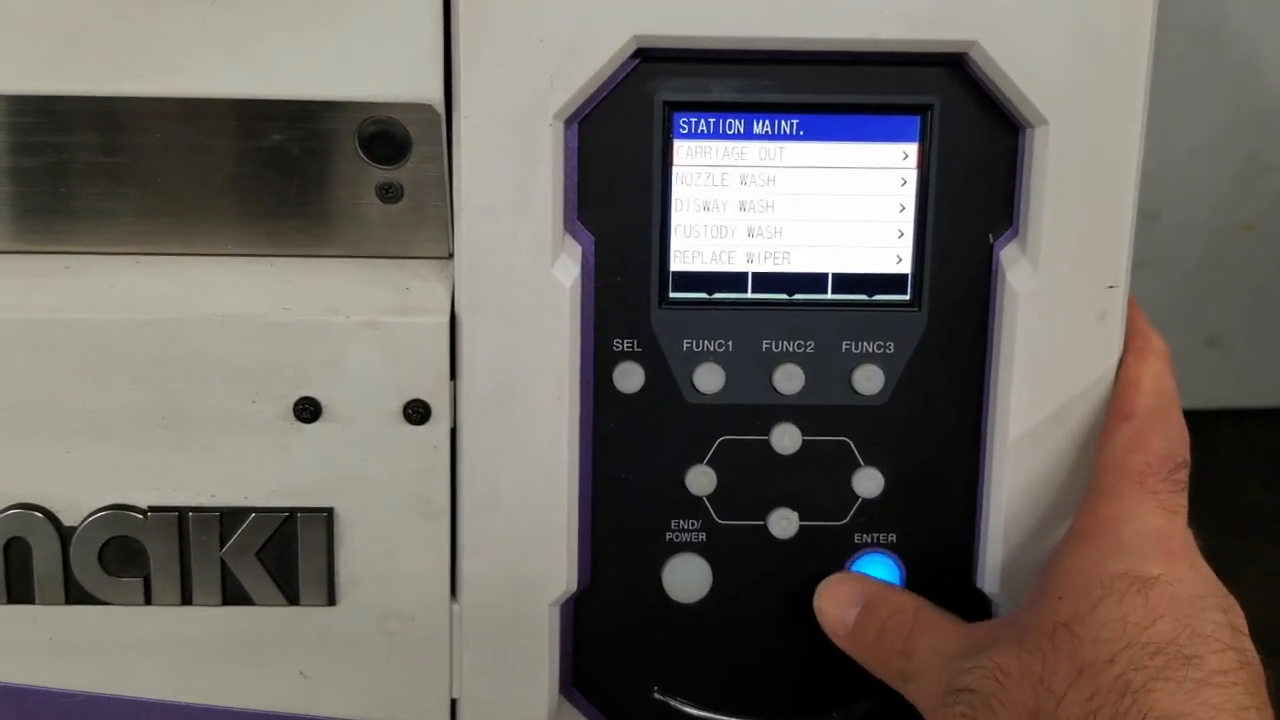
Step: Return from the Station Maintenance submenu to the Move Position menu
{"action": "left_click", "coordinate": [872, 570]}
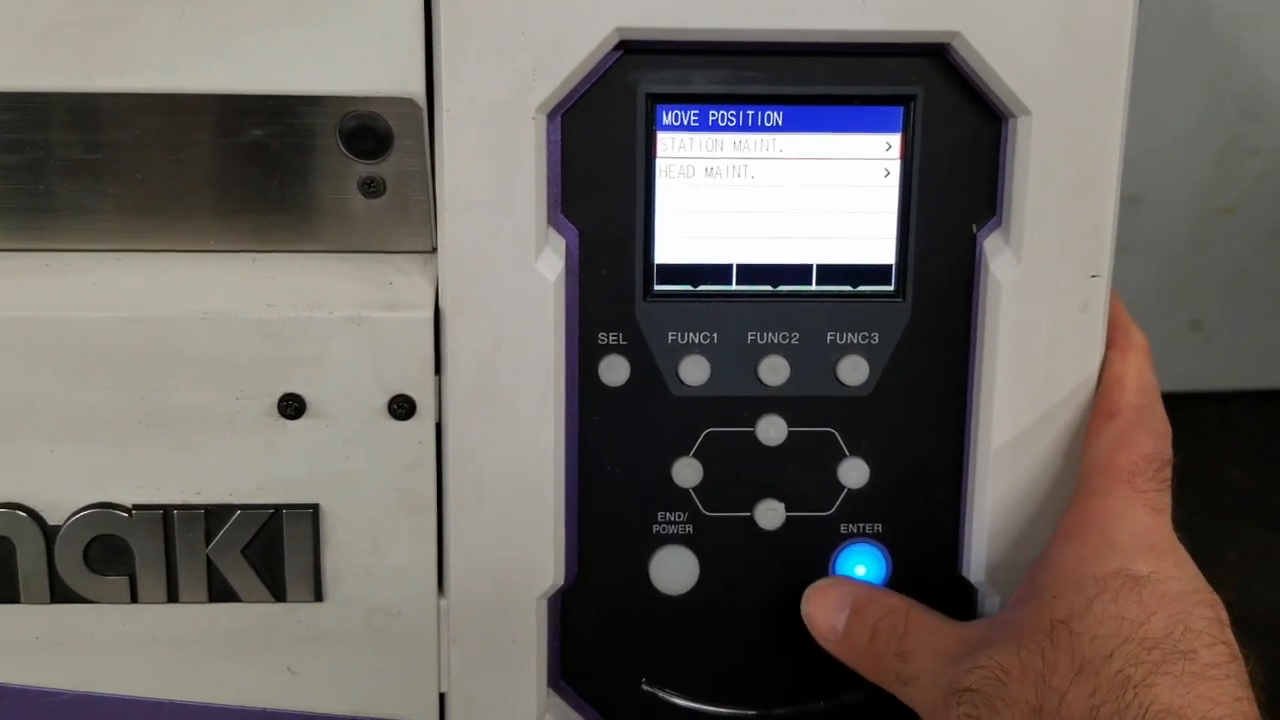